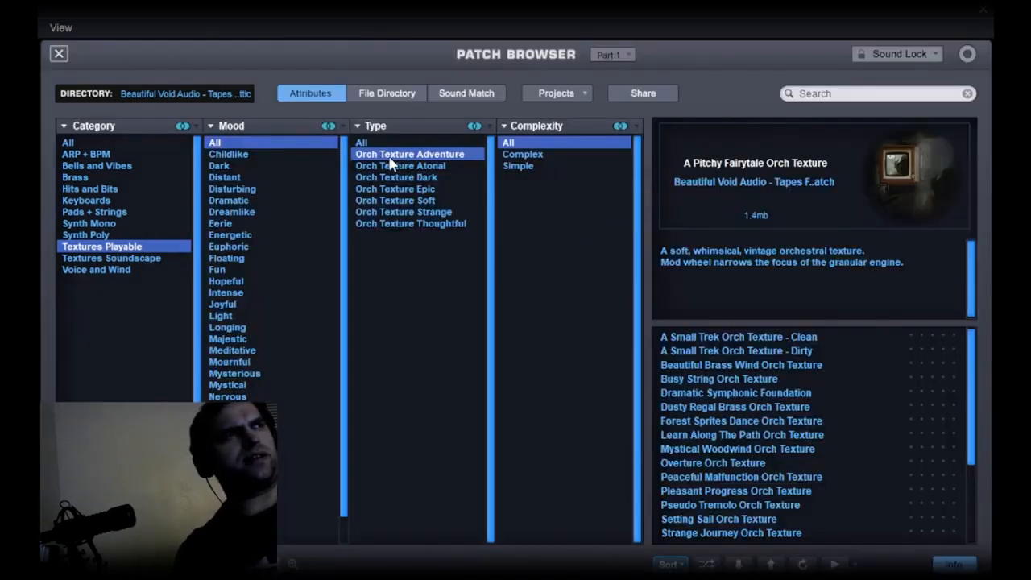
pyautogui.moveTo(96, 250)
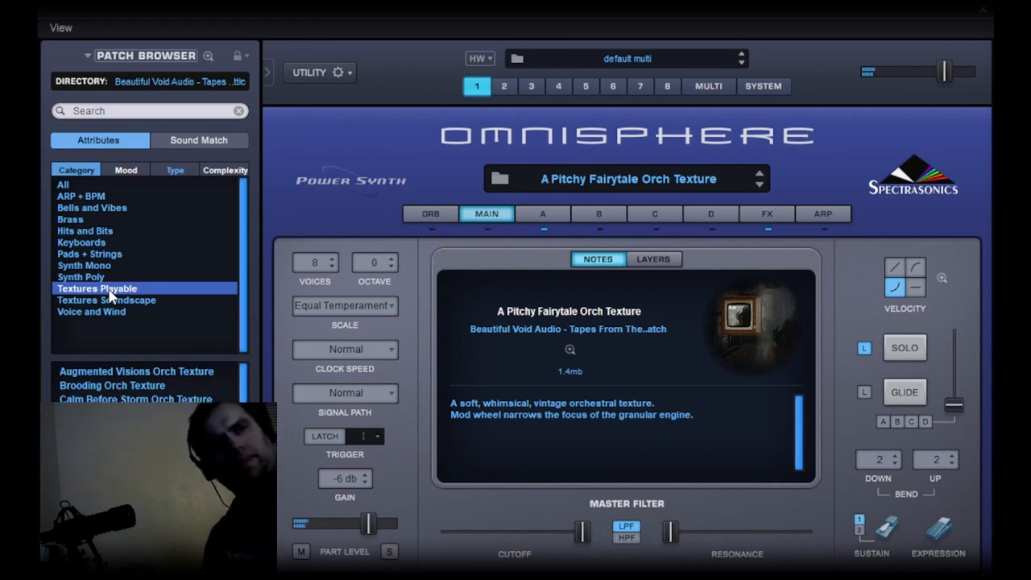
pyautogui.moveTo(391, 430)
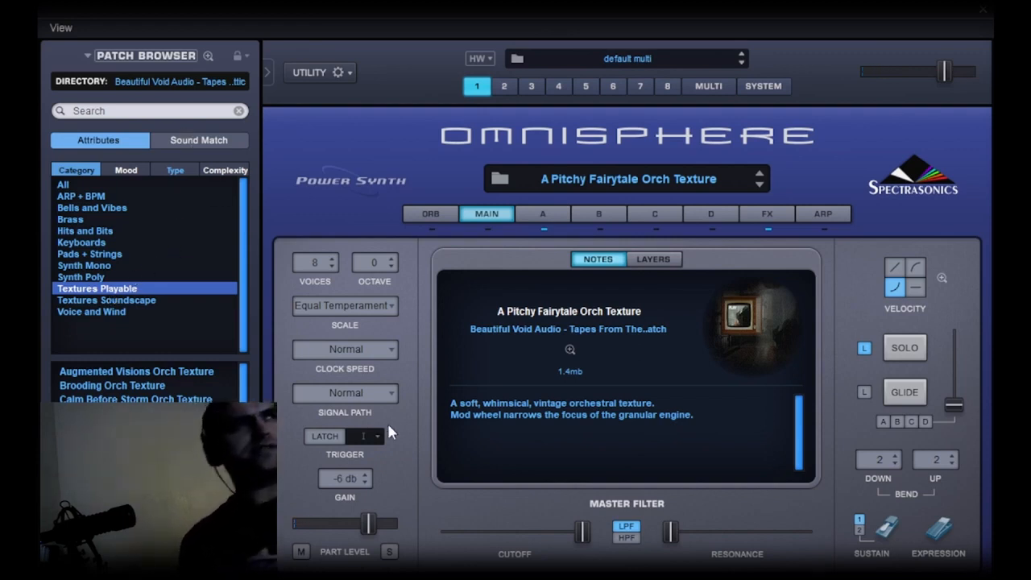
pyautogui.moveTo(584, 330)
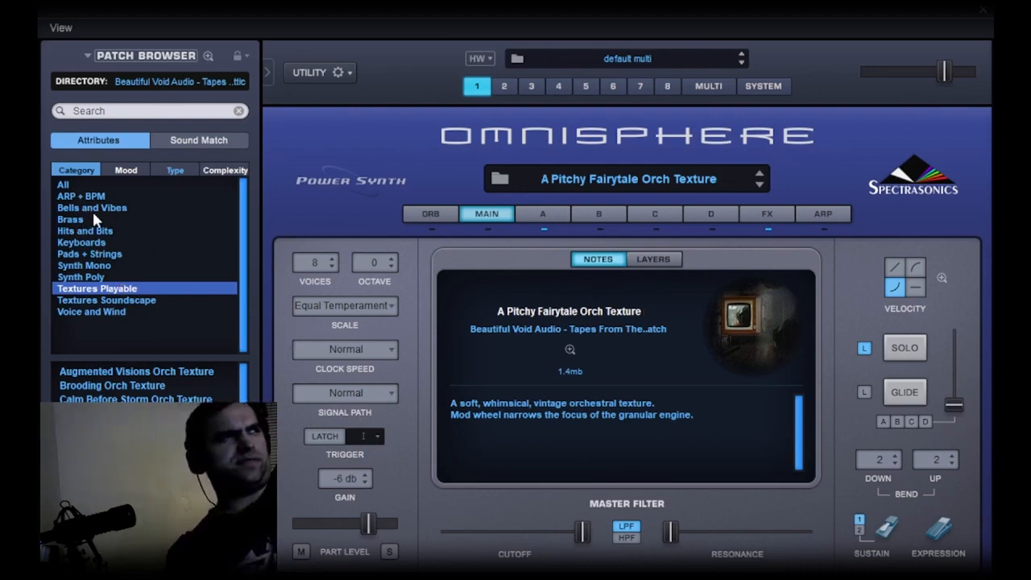
# Audition Volatile Glock from Bells and Vibes, then load Timpani Stab 2 from Hits and Bits
pyautogui.click(92, 207)
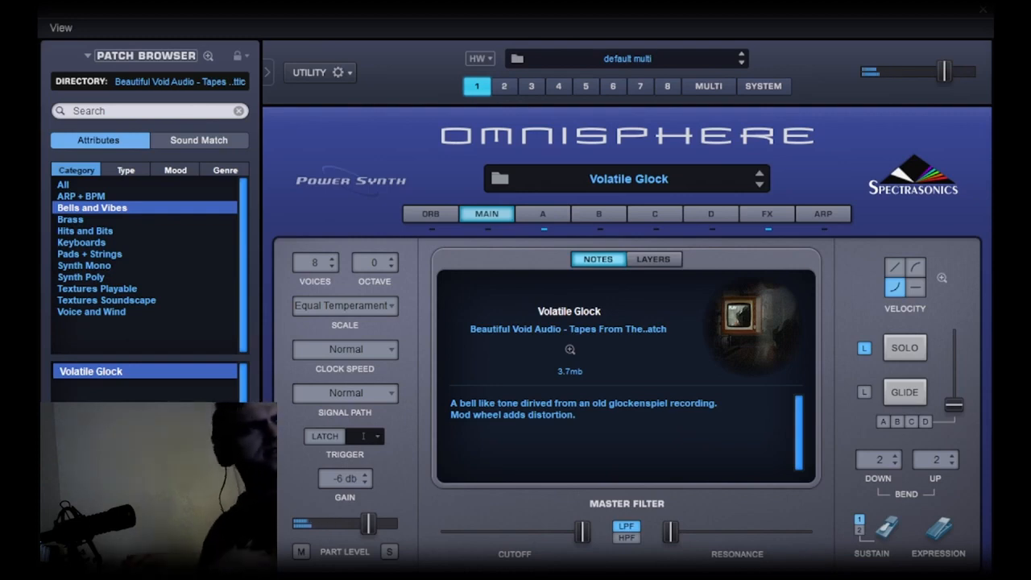
pyautogui.click(84, 230)
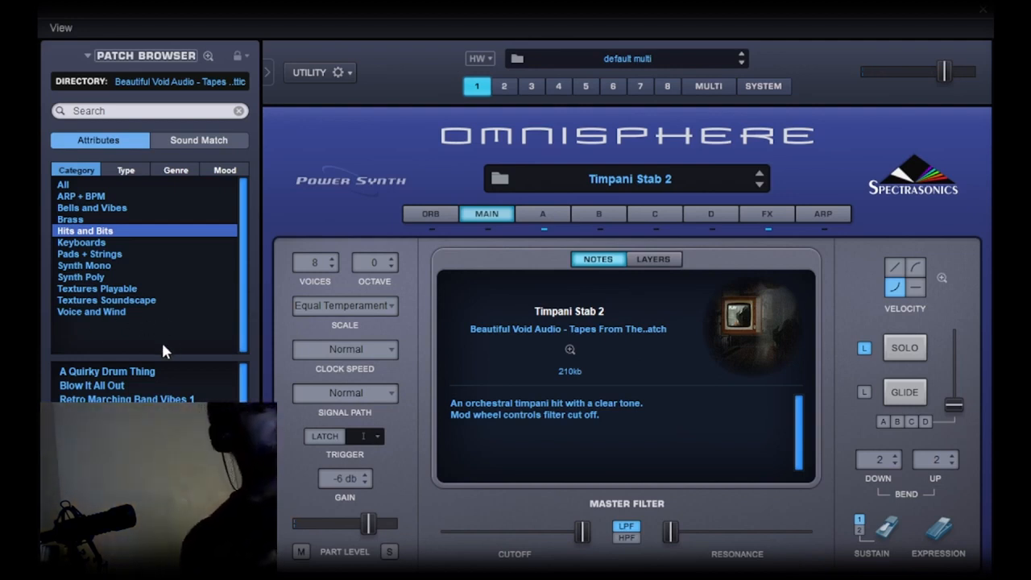
pyautogui.moveTo(102, 273)
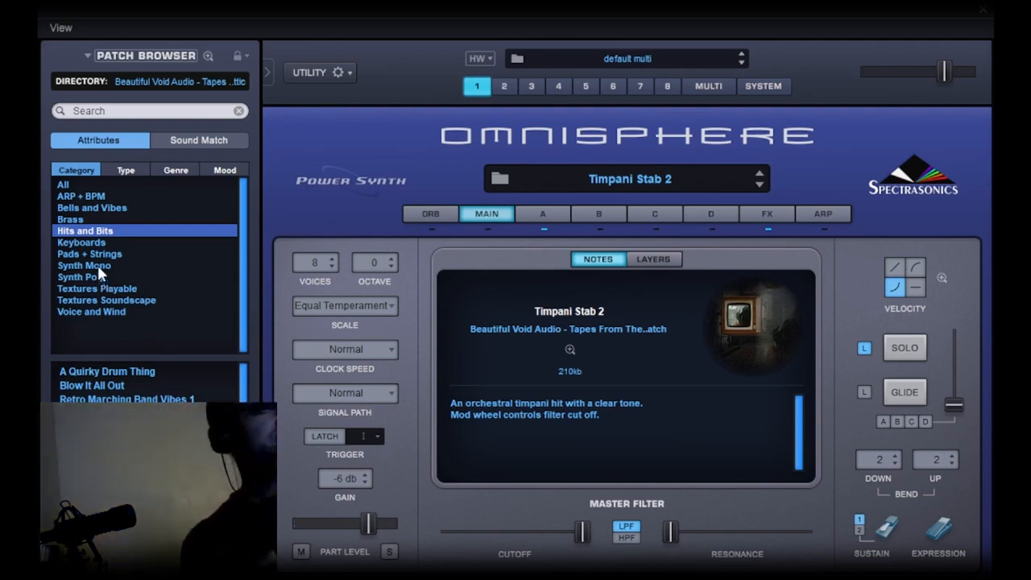
# Browse Synth Poly, then Pads + Strings, and scroll down to load Feedback Pad
pyautogui.click(80, 276)
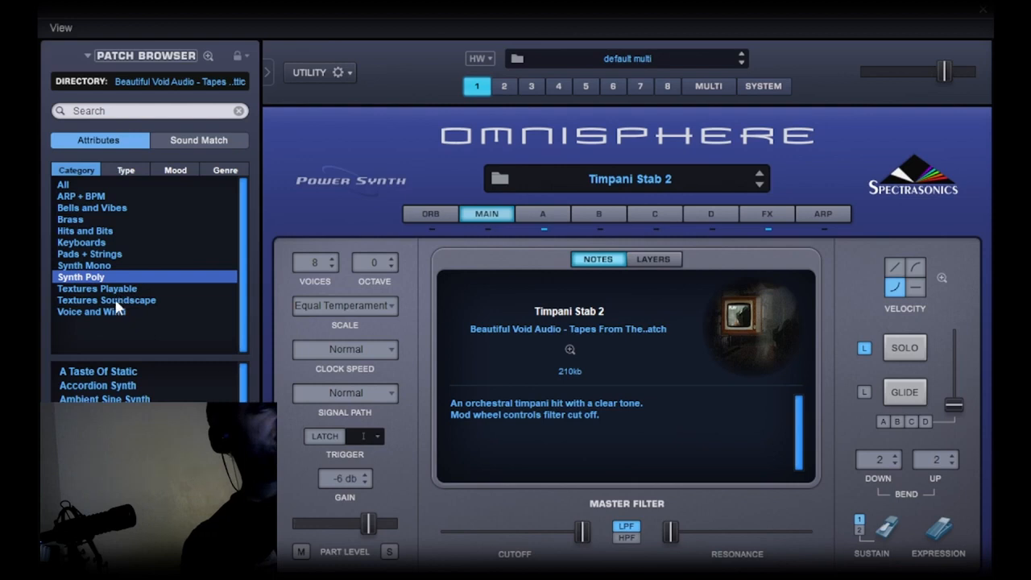
pyautogui.click(89, 254)
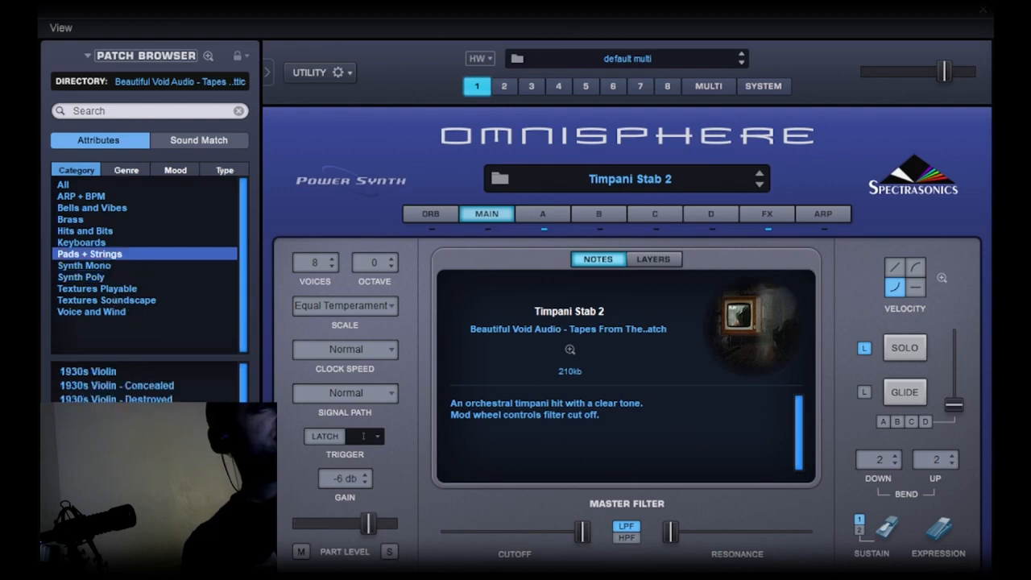
pyautogui.scroll(-3)
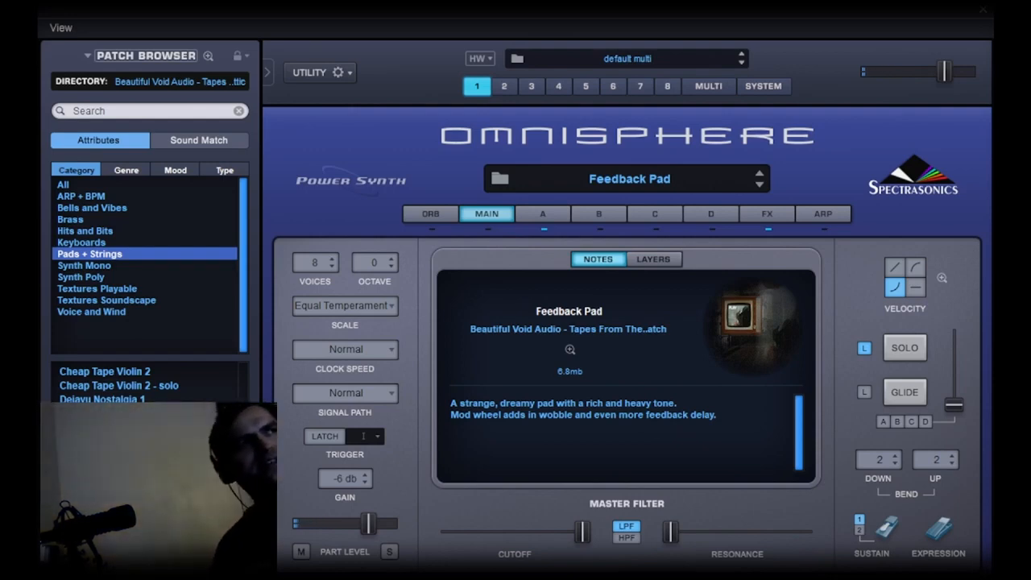
pyautogui.moveTo(230, 324)
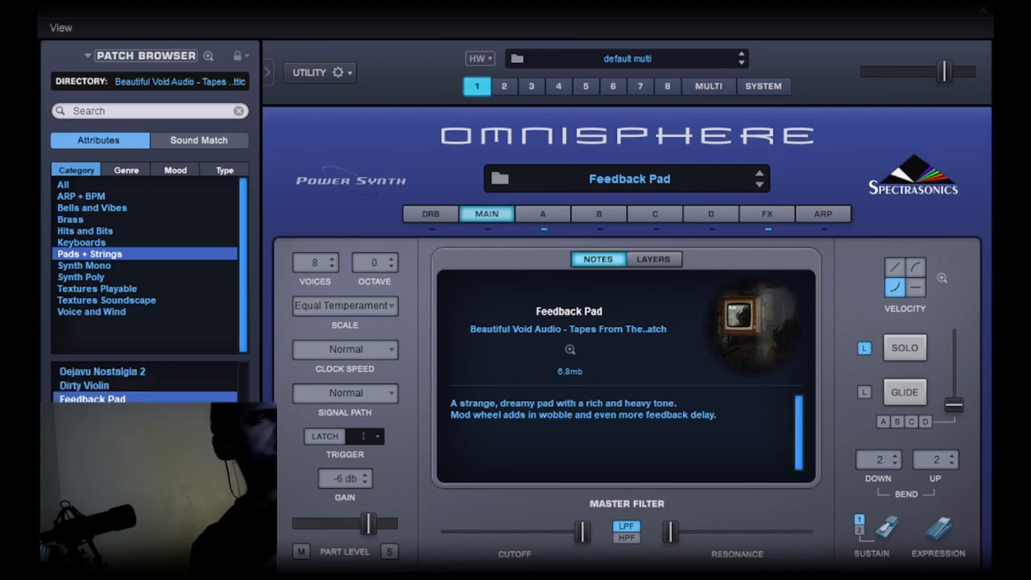
pyautogui.moveTo(122, 296)
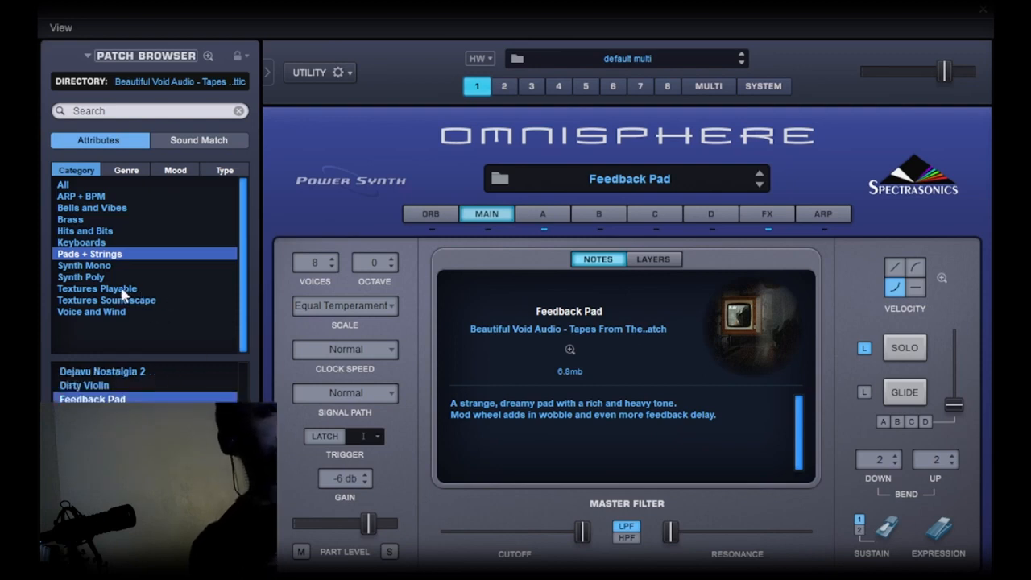
# Audition An Overwhelming Glock Drone in Textures Soundscape, then load Utter Annihilation
pyautogui.click(106, 300)
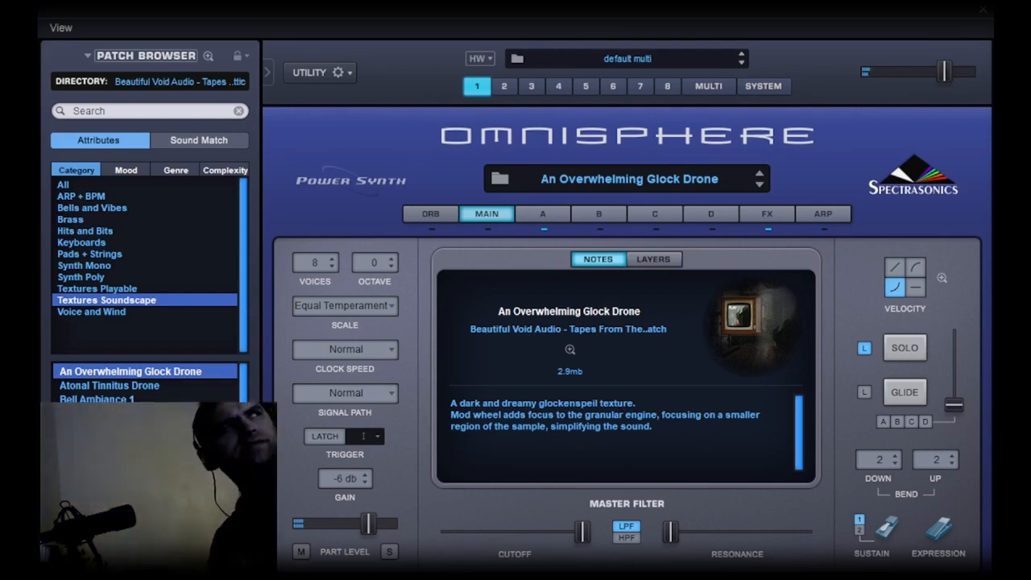
pyautogui.click(96, 401)
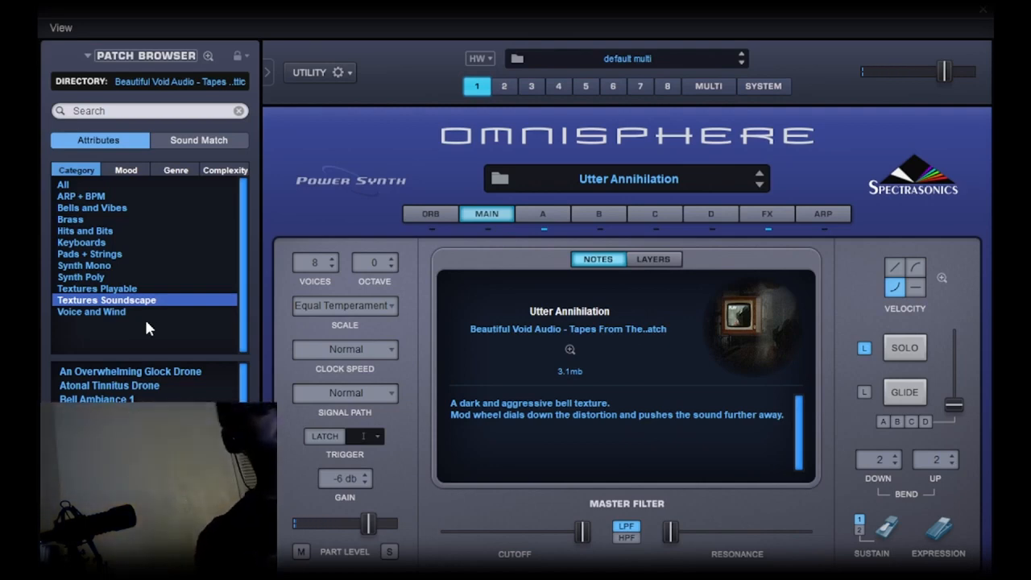
pyautogui.moveTo(109, 266)
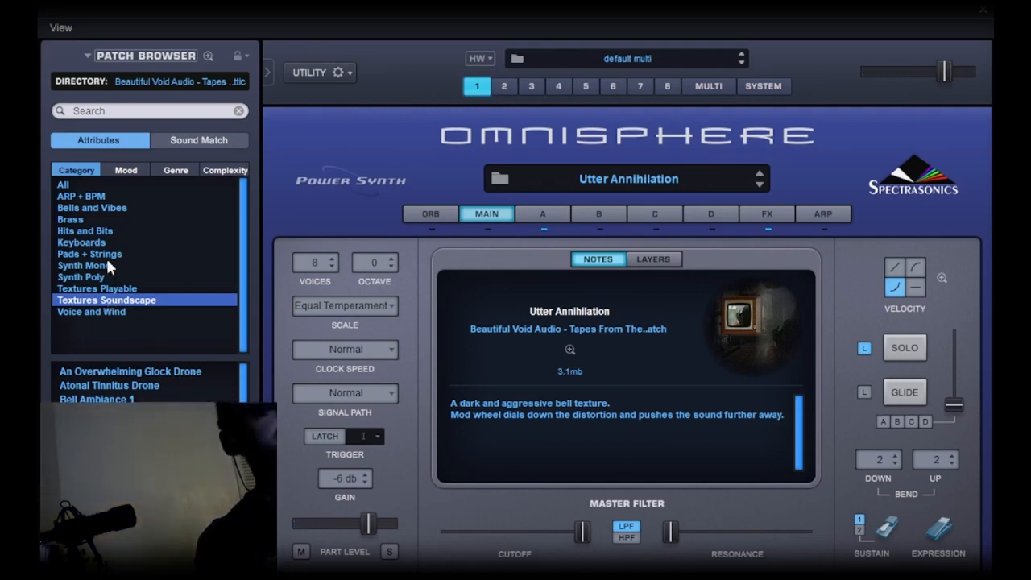
# Load the distorted electric piano Brass String EP from the Keyboards category
pyautogui.click(80, 241)
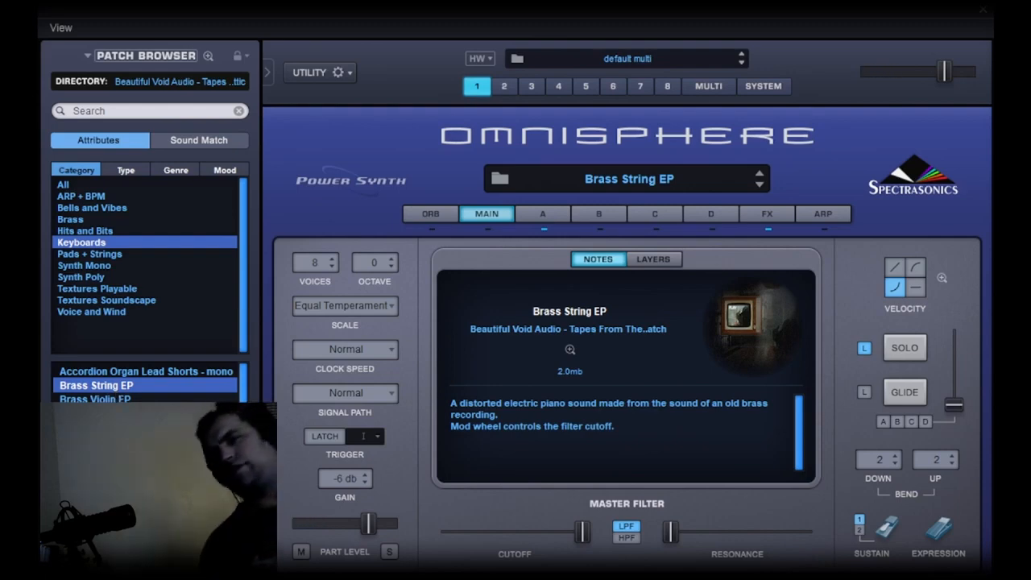
pyautogui.moveTo(667, 219)
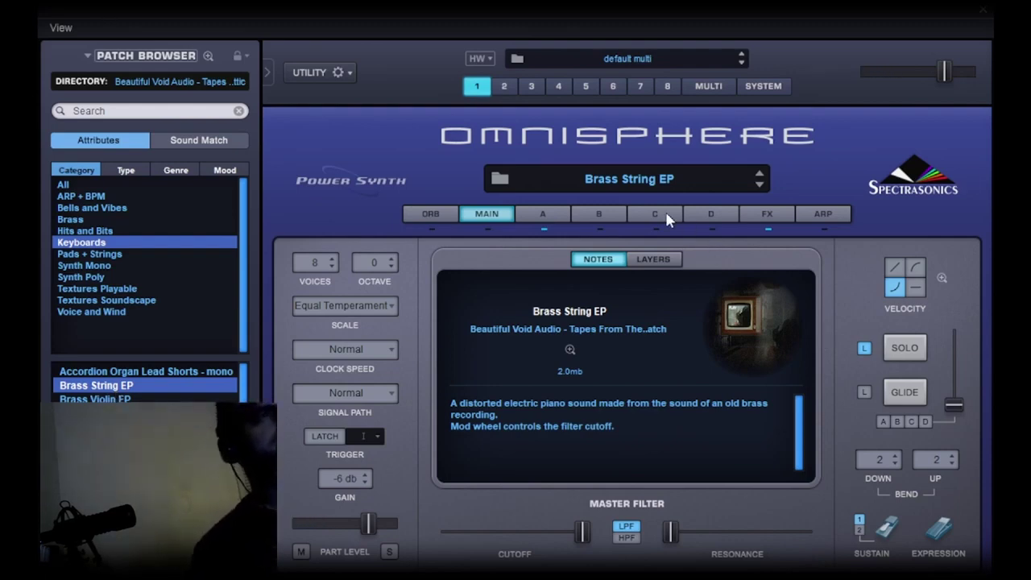
# Look at layers A and B, ending on layer A's Synthetic Brass G#4 oscillator
pyautogui.click(542, 214)
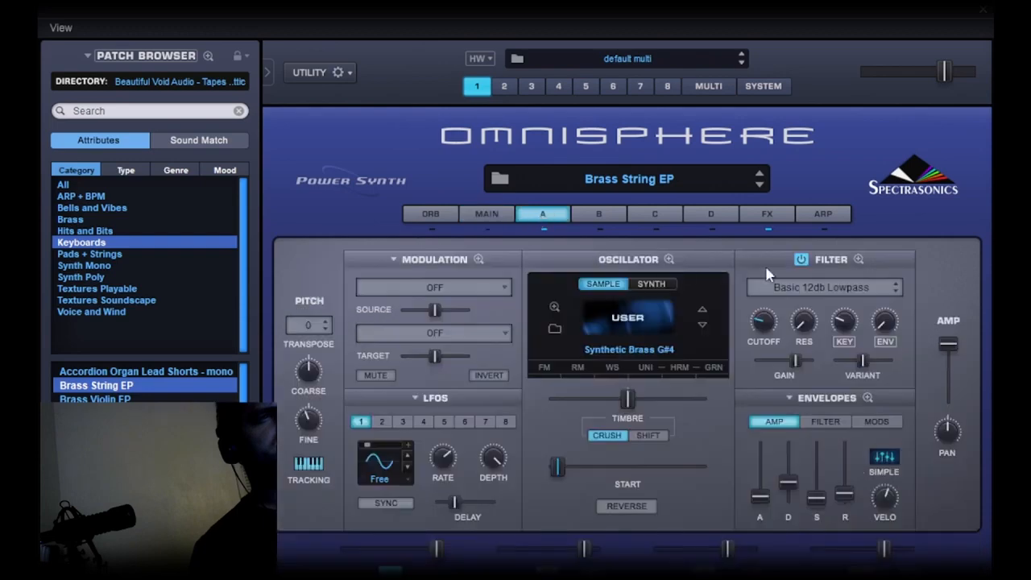
pyautogui.moveTo(566, 235)
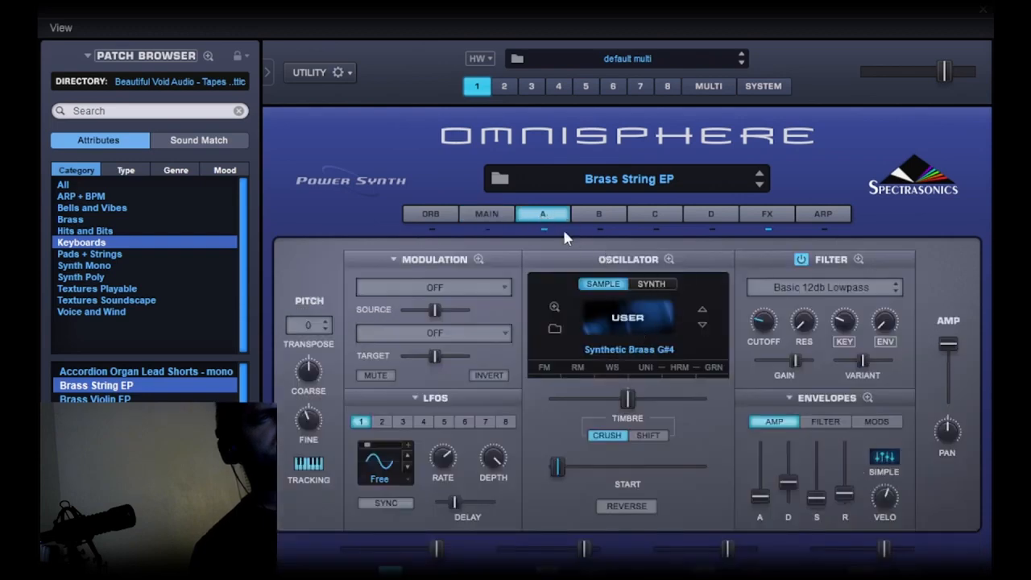
pyautogui.click(598, 213)
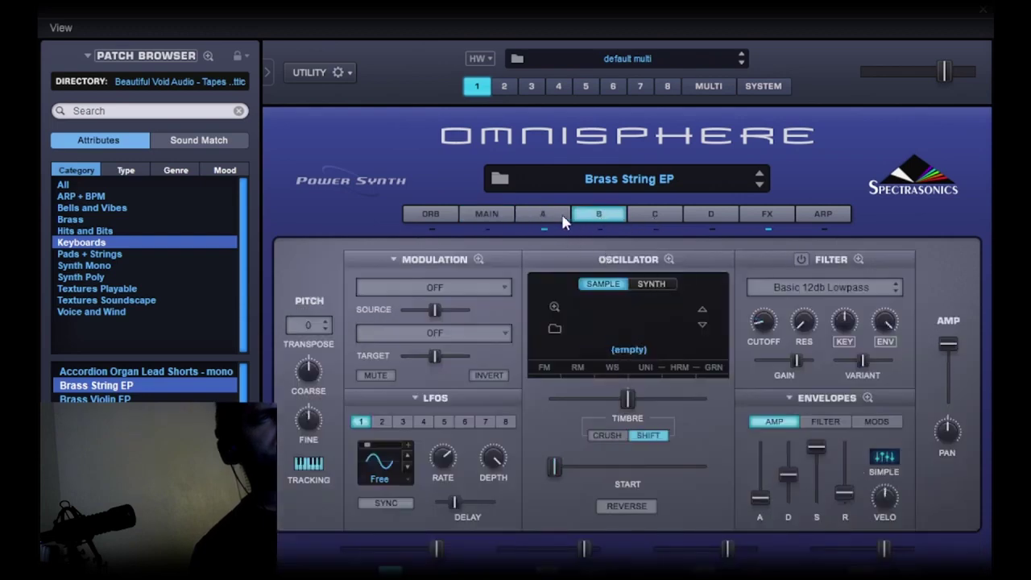
pyautogui.click(542, 214)
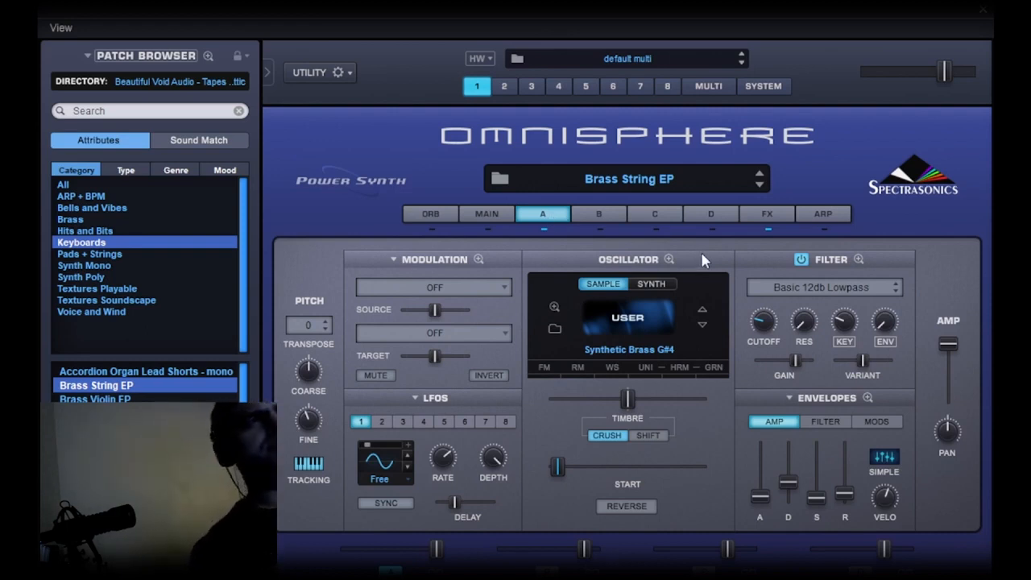
pyautogui.moveTo(708, 377)
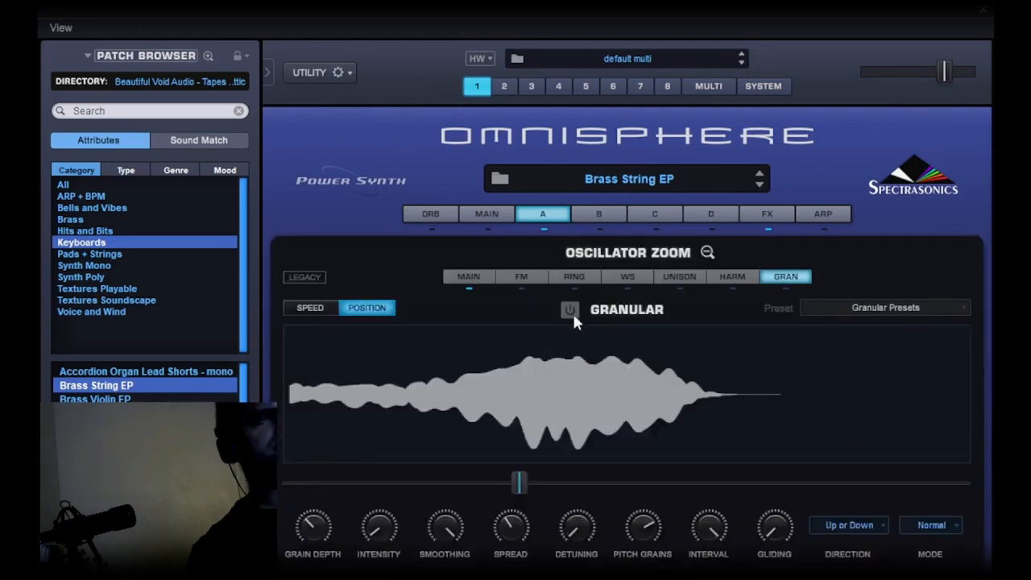
# Turn on granular synthesis for layer A's Synthetic Brass oscillator and close the zoom view
pyautogui.click(570, 309)
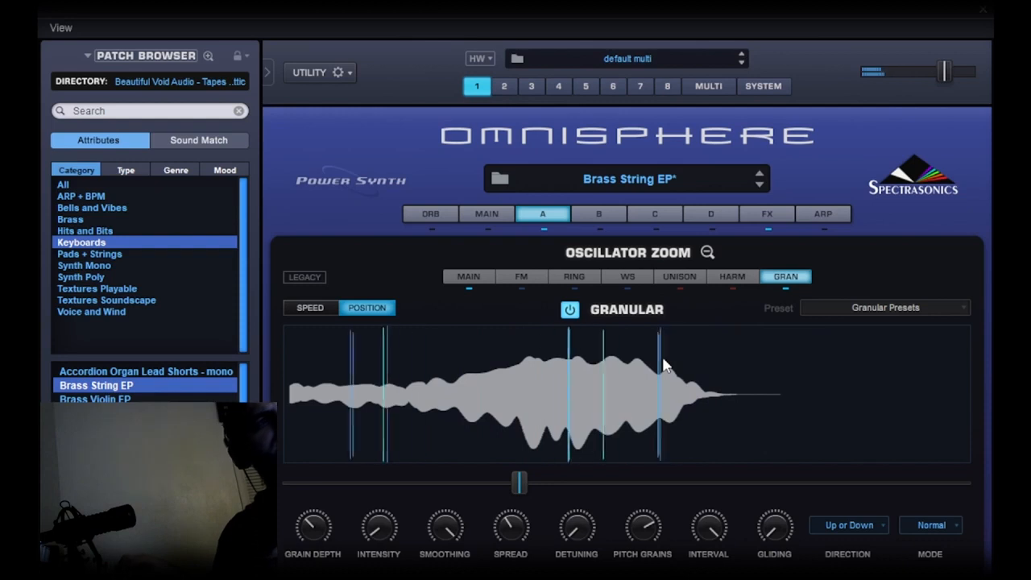
pyautogui.click(542, 213)
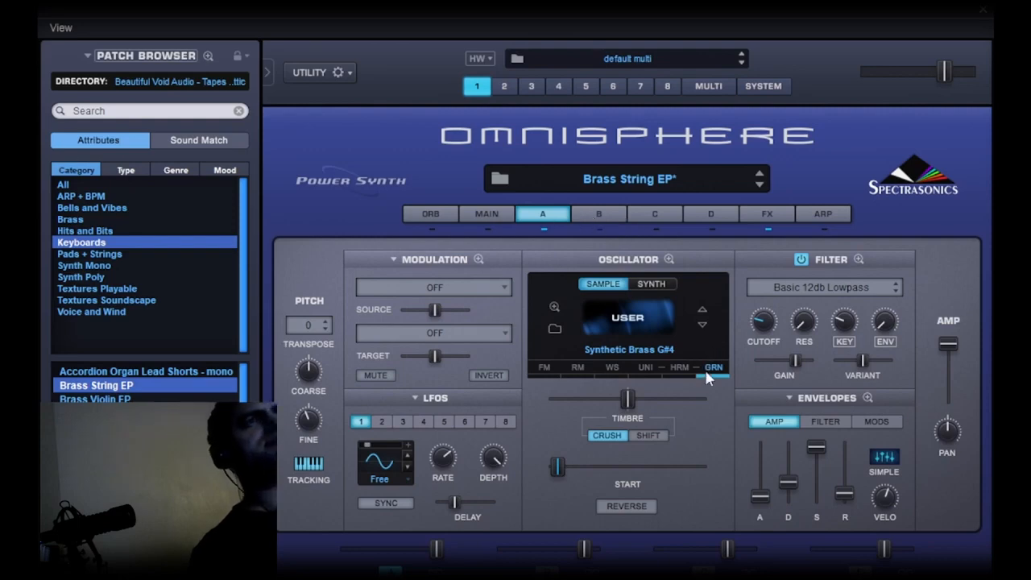
pyautogui.click(714, 365)
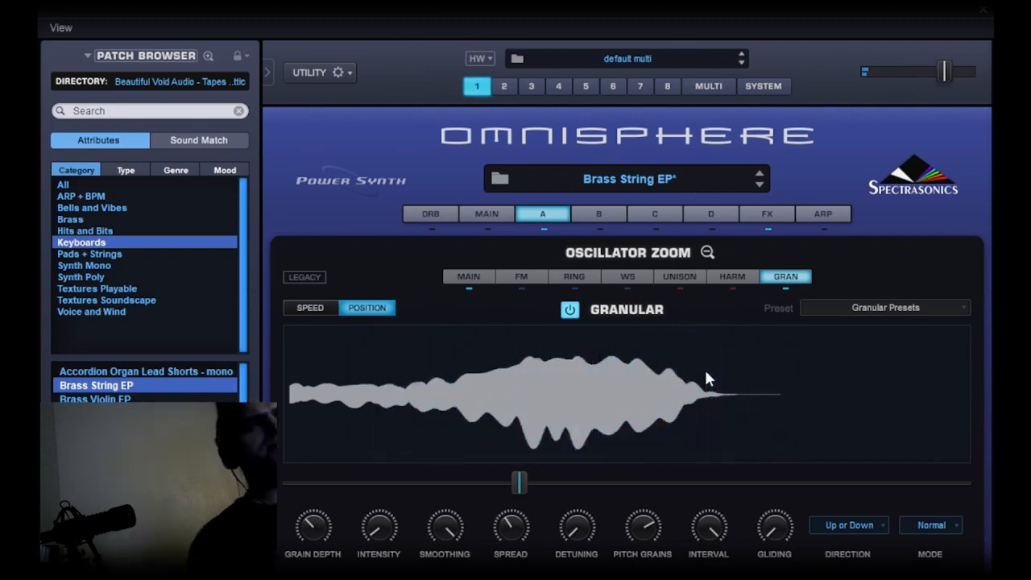
# Show the Brass String EP effects rack with distortion, reverb, imager and tube limiter
pyautogui.click(766, 213)
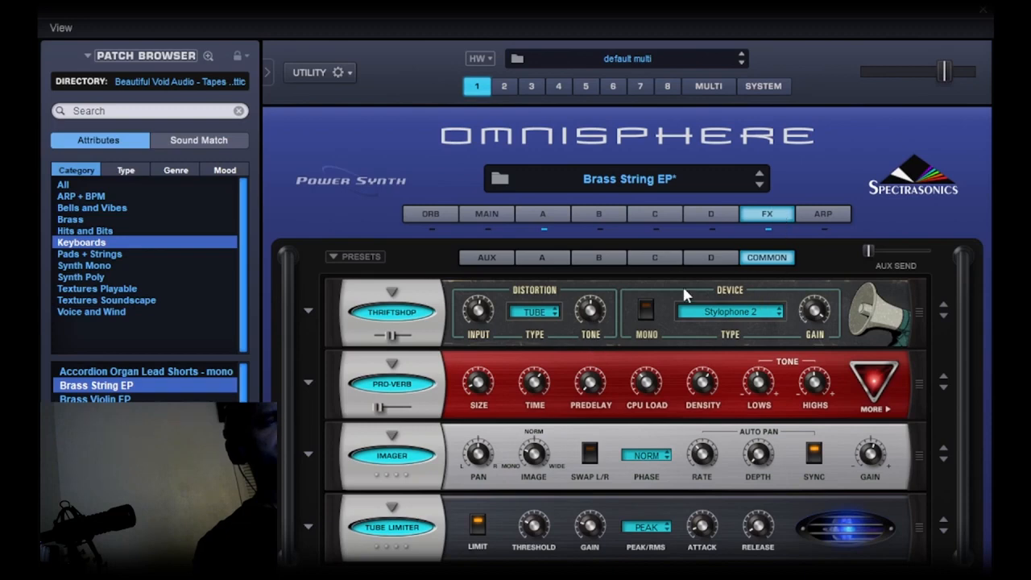
pyautogui.moveTo(457, 394)
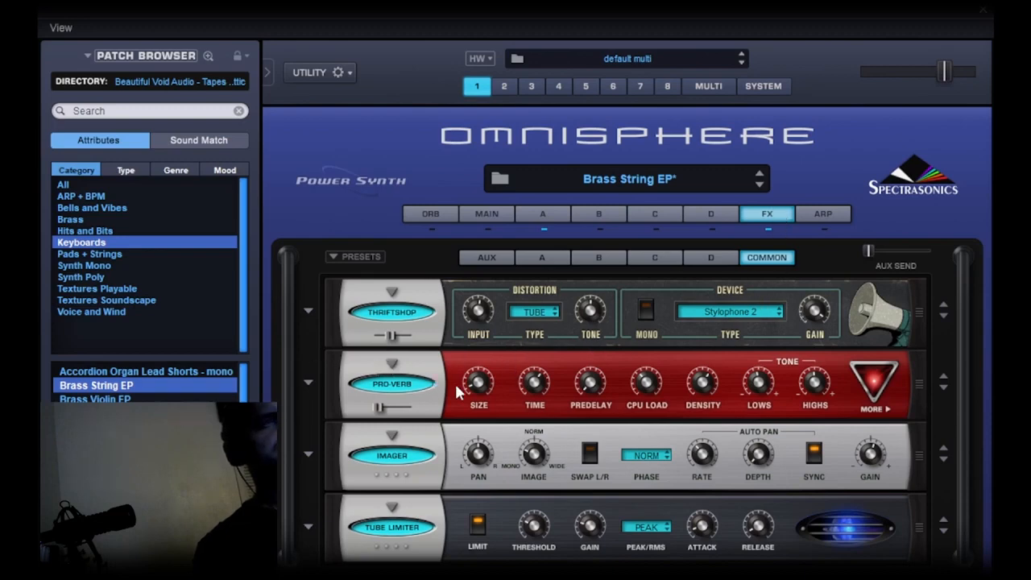
pyautogui.moveTo(547, 477)
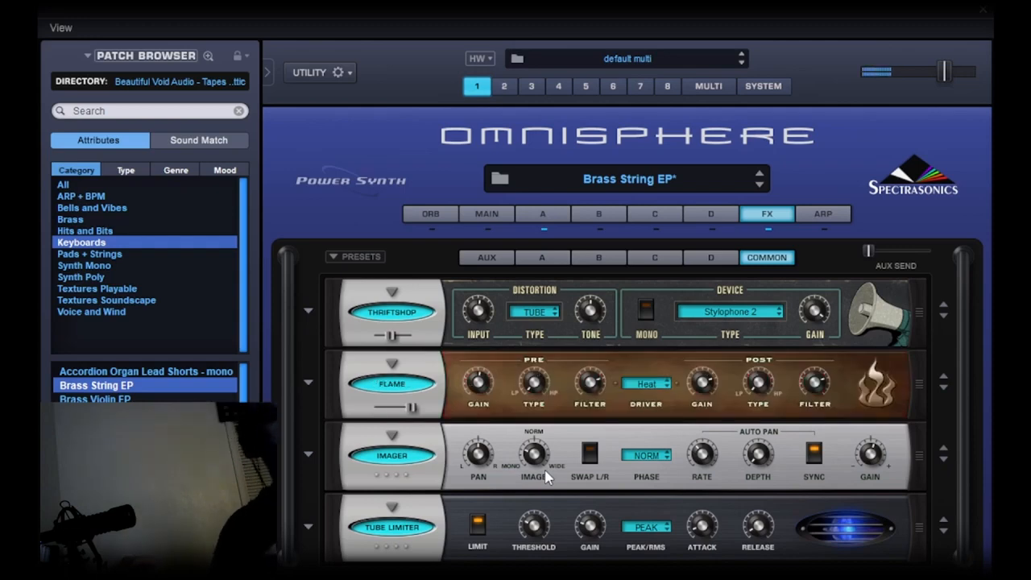
pyautogui.moveTo(475, 384)
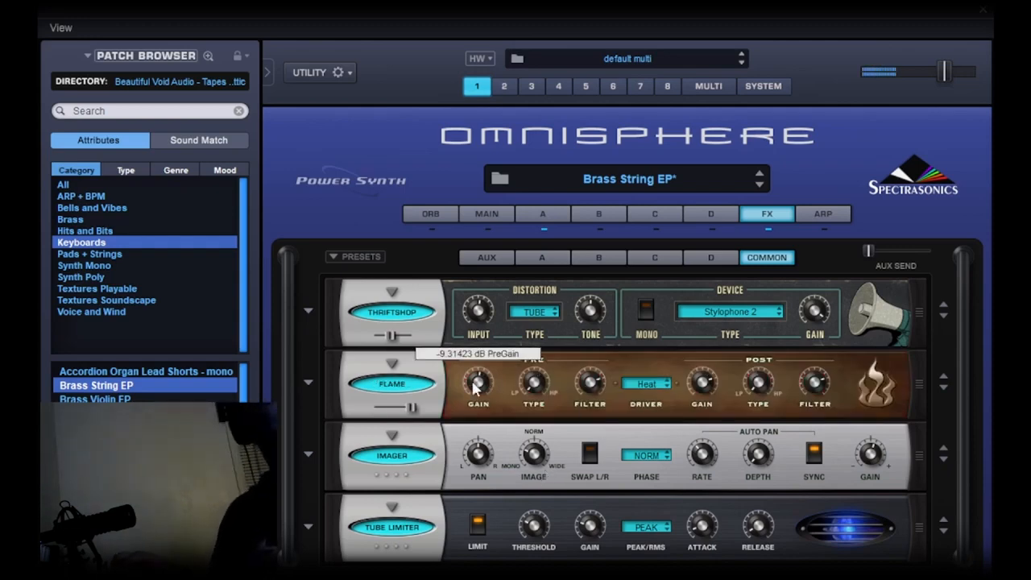
pyautogui.moveTo(591, 383)
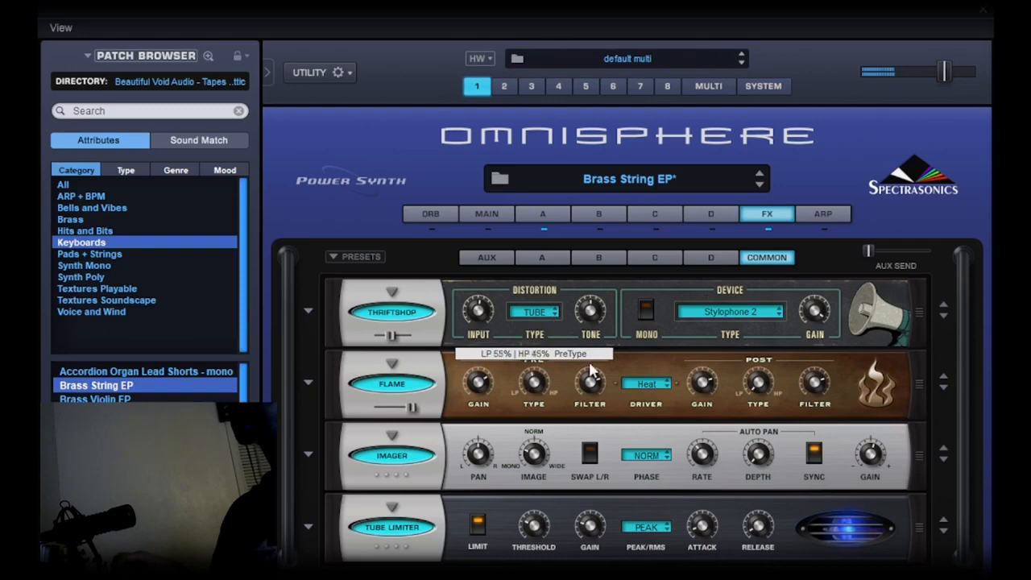
pyautogui.moveTo(654, 401)
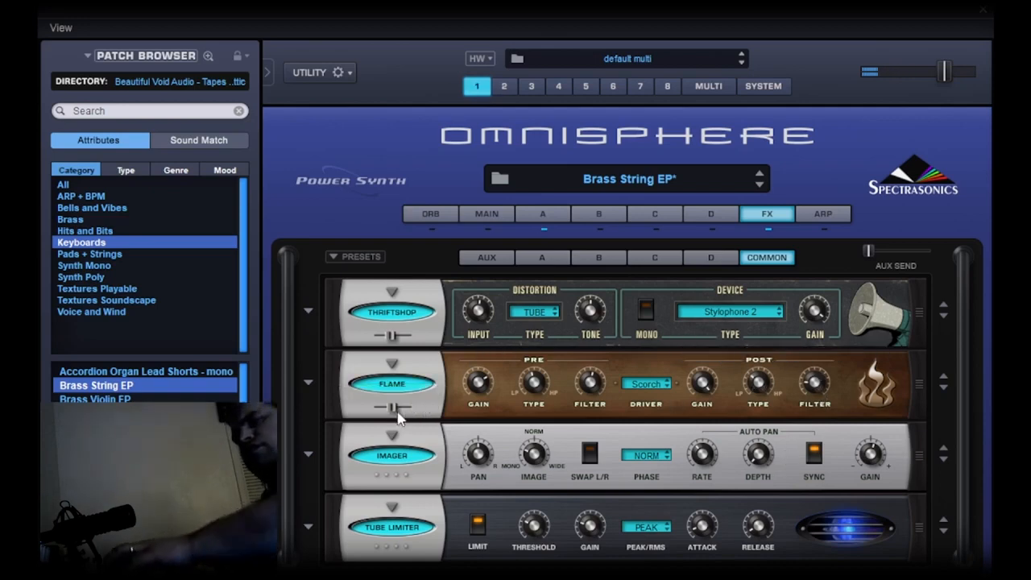
pyautogui.moveTo(543, 259)
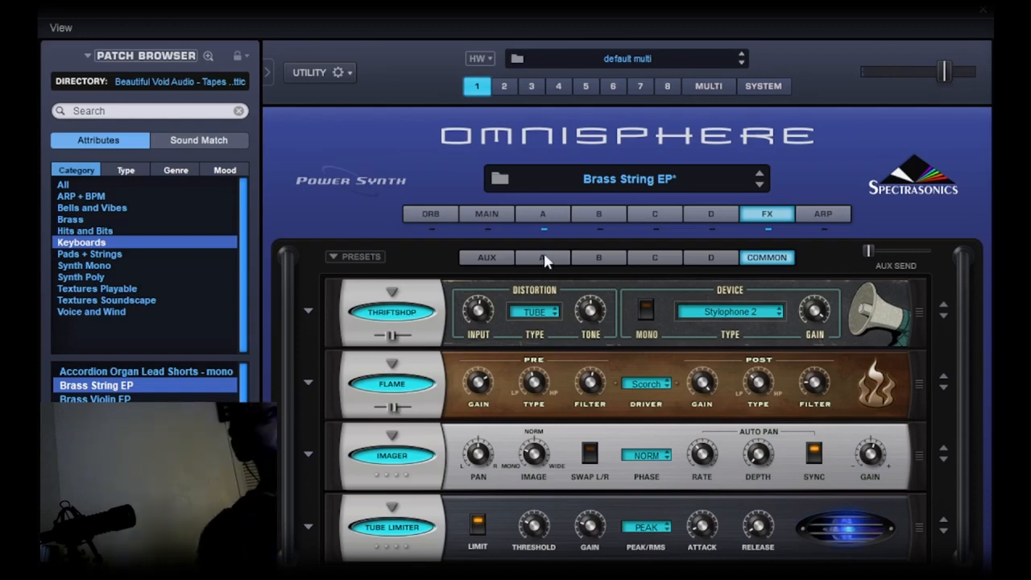
pyautogui.moveTo(865, 213)
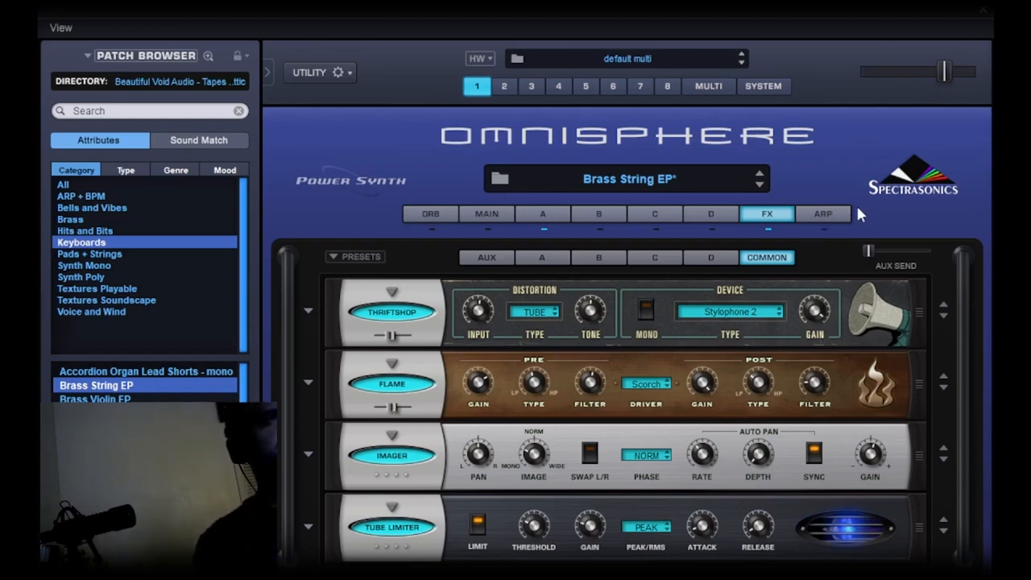
# View the arpeggiator pattern, then return to layer A's granular oscillator
pyautogui.click(822, 213)
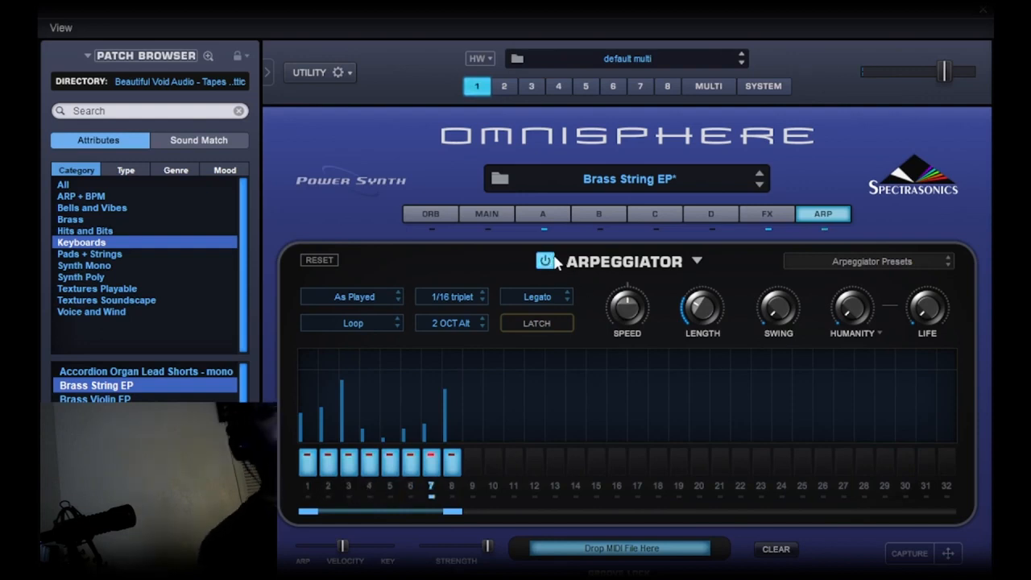
pyautogui.click(542, 213)
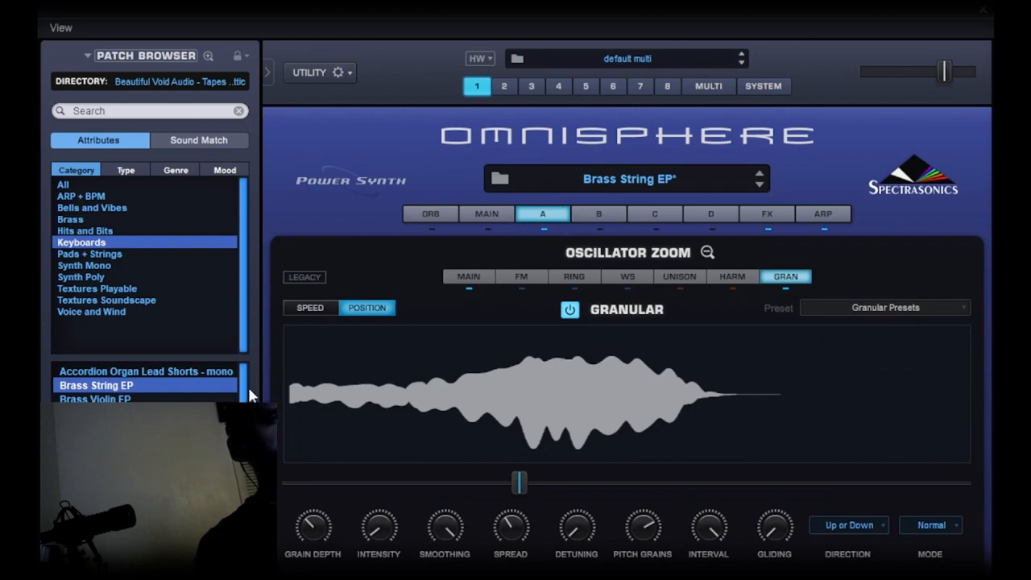
pyautogui.moveTo(366, 185)
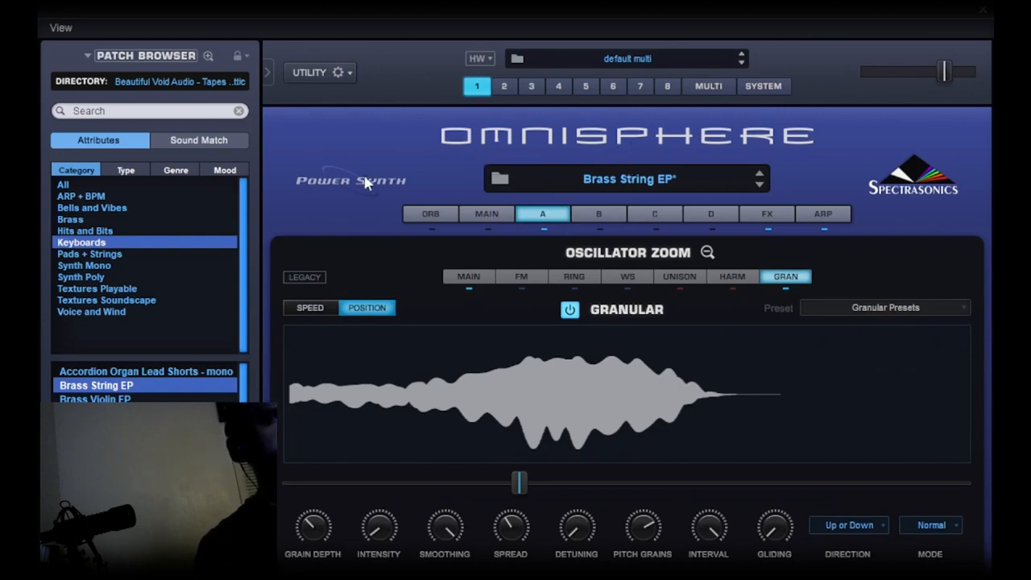
pyautogui.moveTo(254, 288)
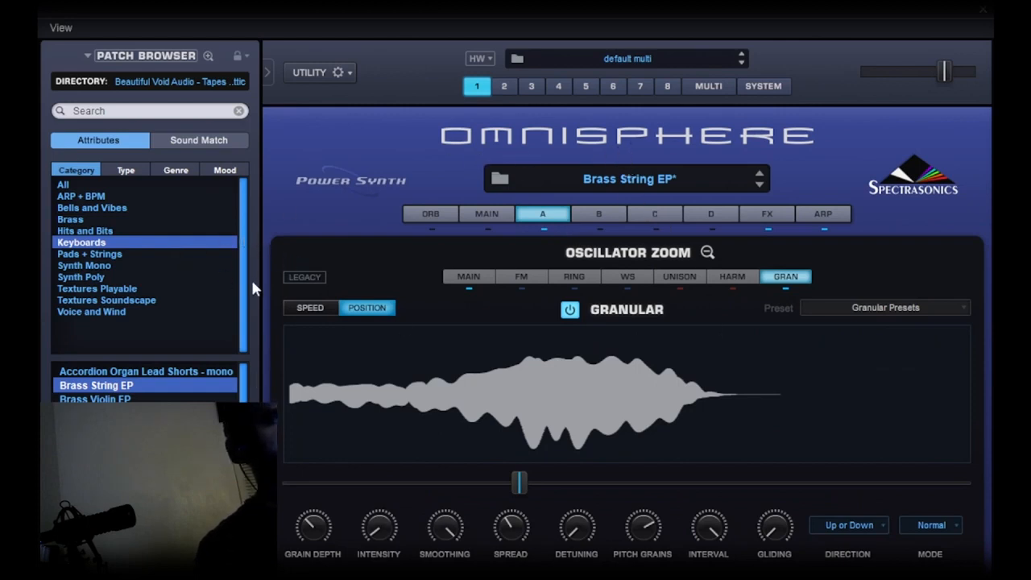
pyautogui.moveTo(248, 302)
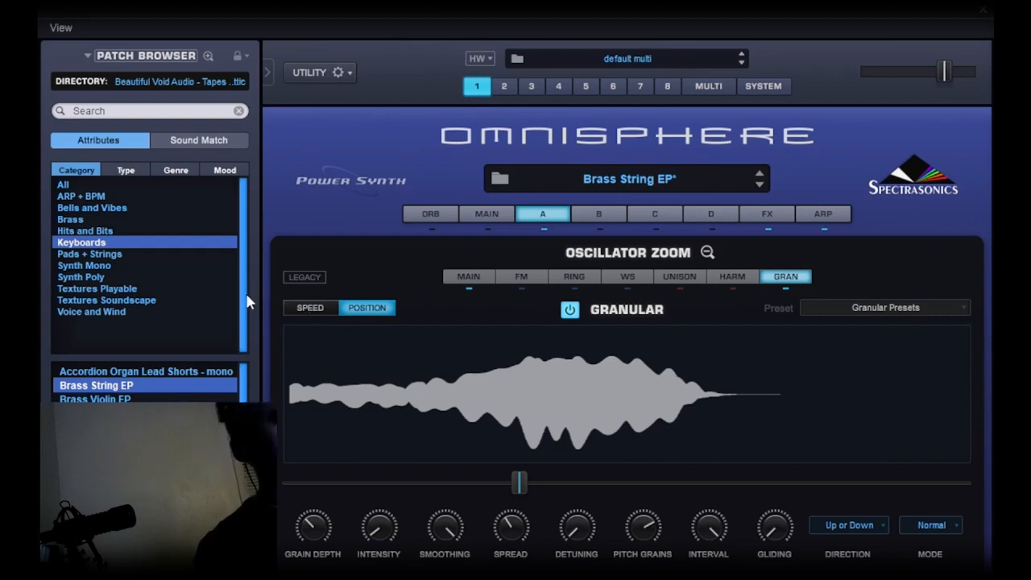
# Filter to Textures Playable, then All categories, and load Degraded Fanfare
pyautogui.click(96, 289)
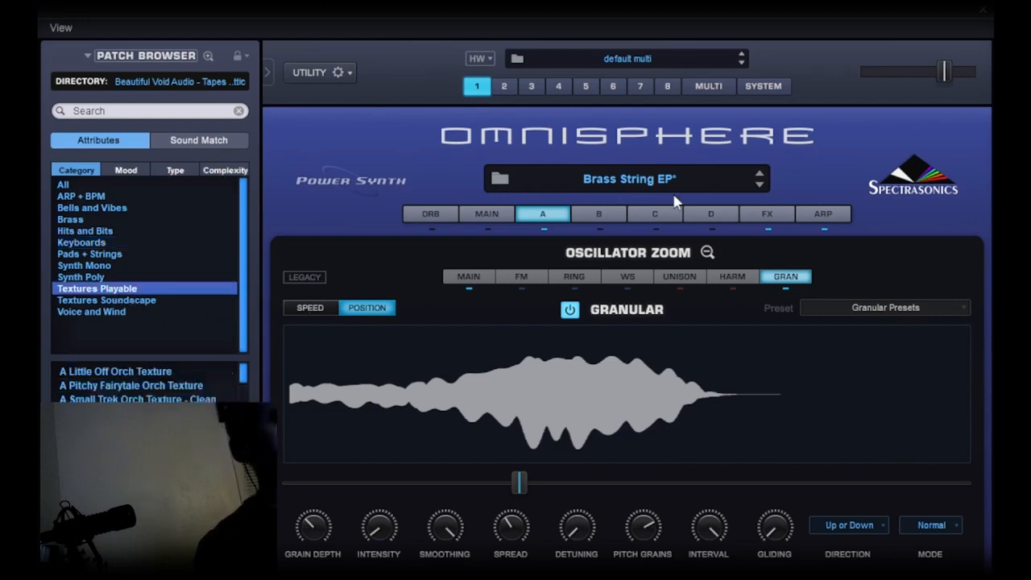
pyautogui.click(63, 184)
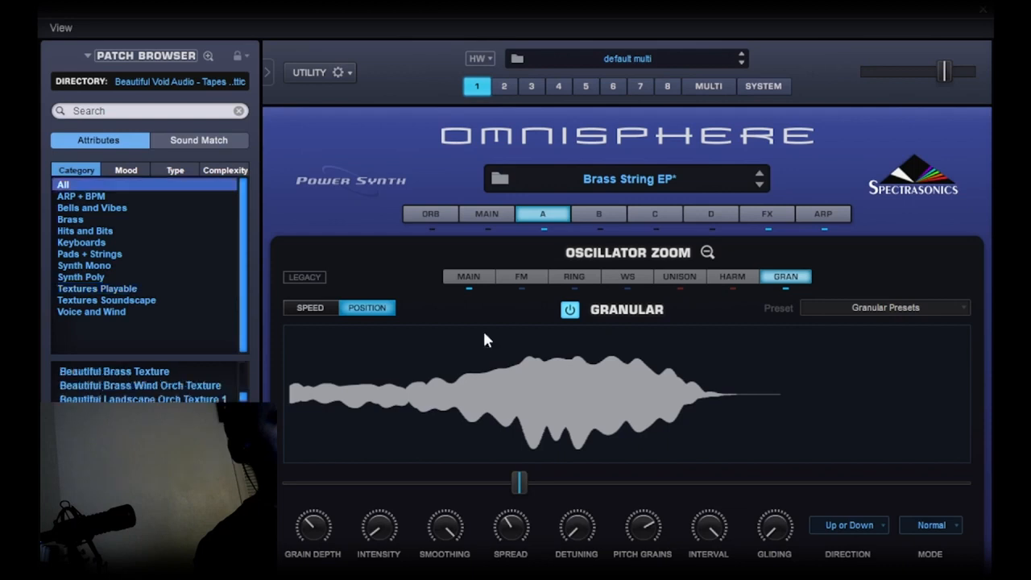
pyautogui.click(129, 371)
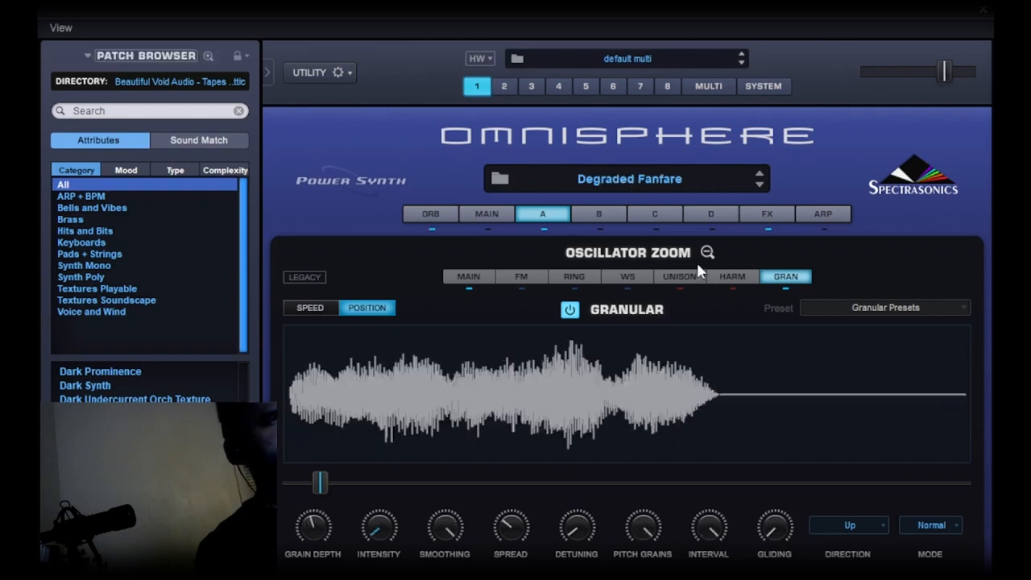
pyautogui.moveTo(696, 254)
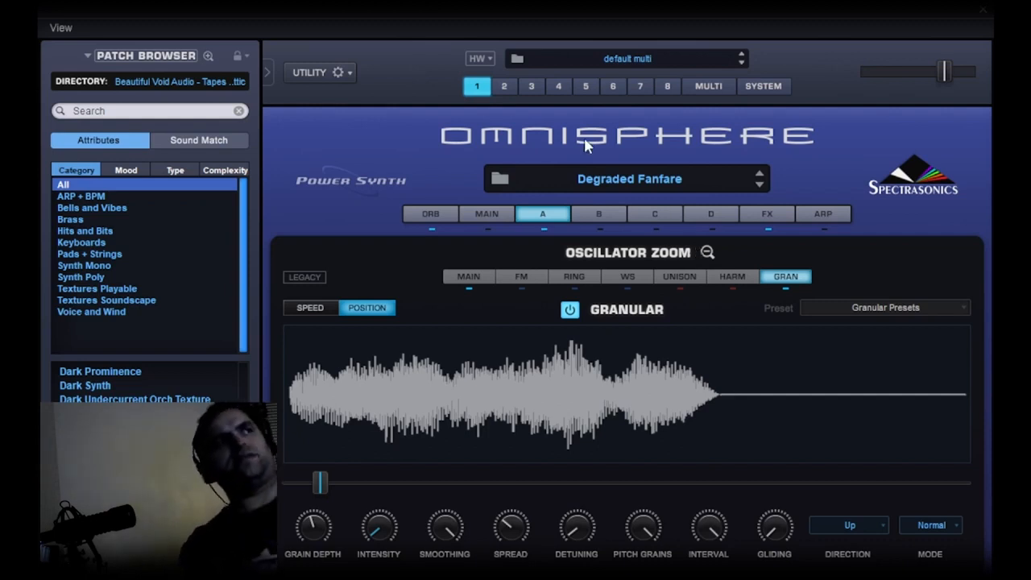
pyautogui.moveTo(542, 408)
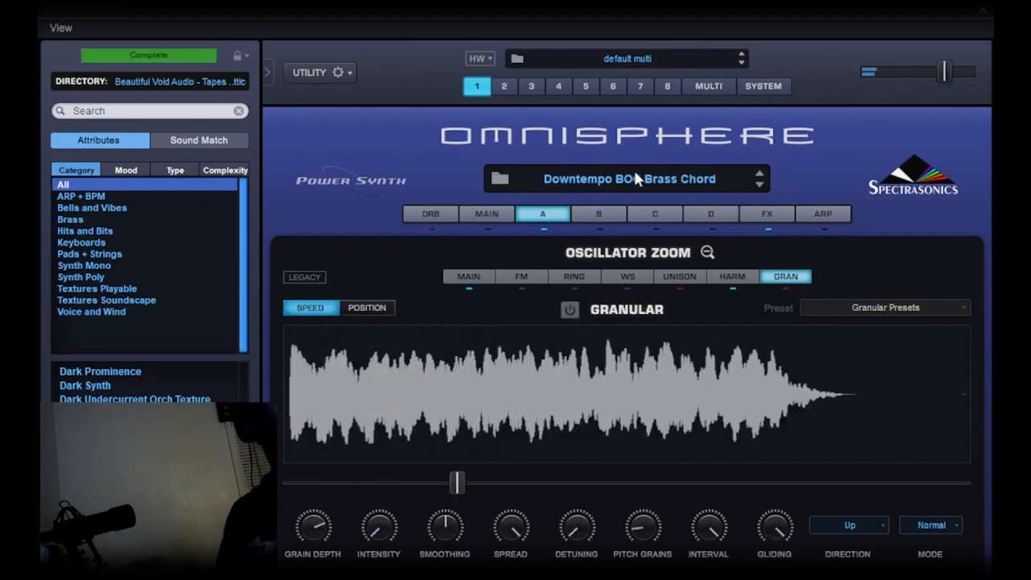
# In the full browser, filter Textures Playable and Orch Texture Soft, then load Calming String Orch Texture 1
pyautogui.click(627, 178)
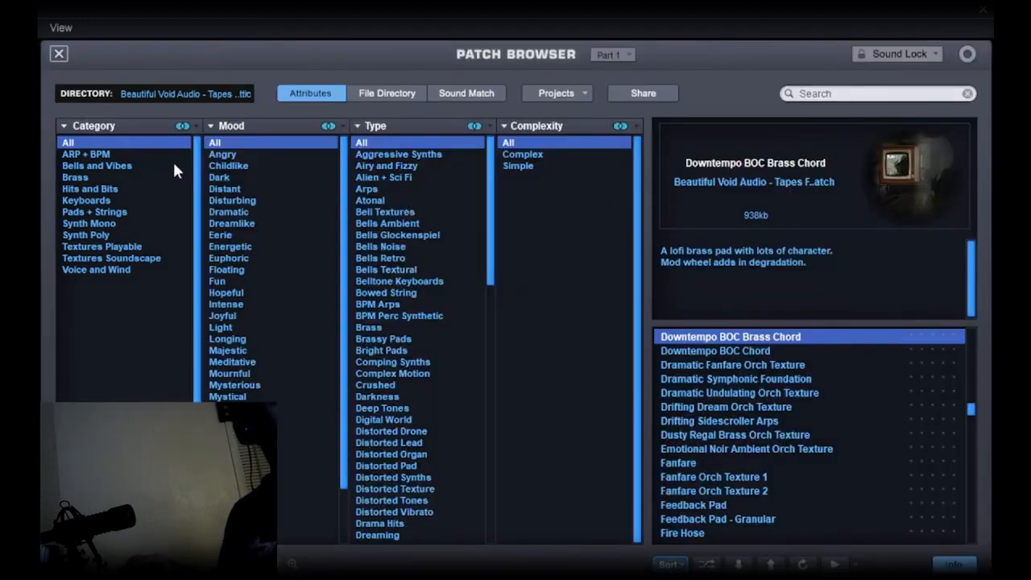
pyautogui.click(102, 246)
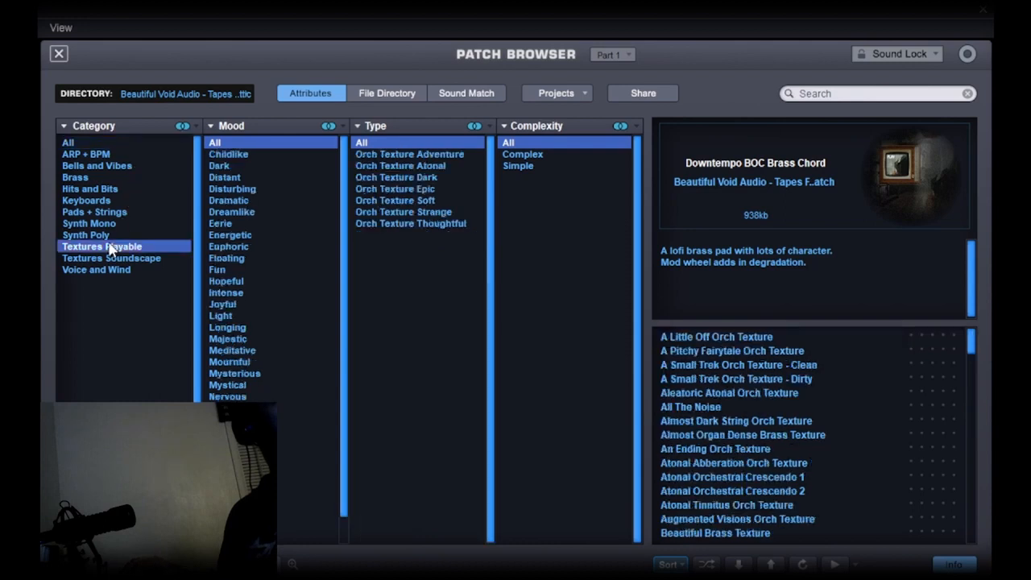
pyautogui.click(396, 200)
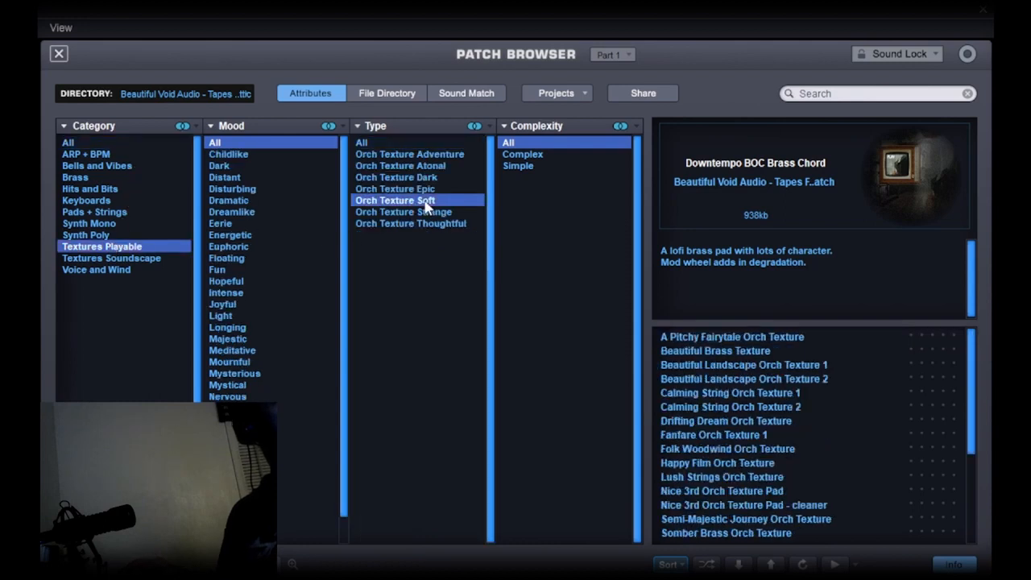
pyautogui.click(718, 392)
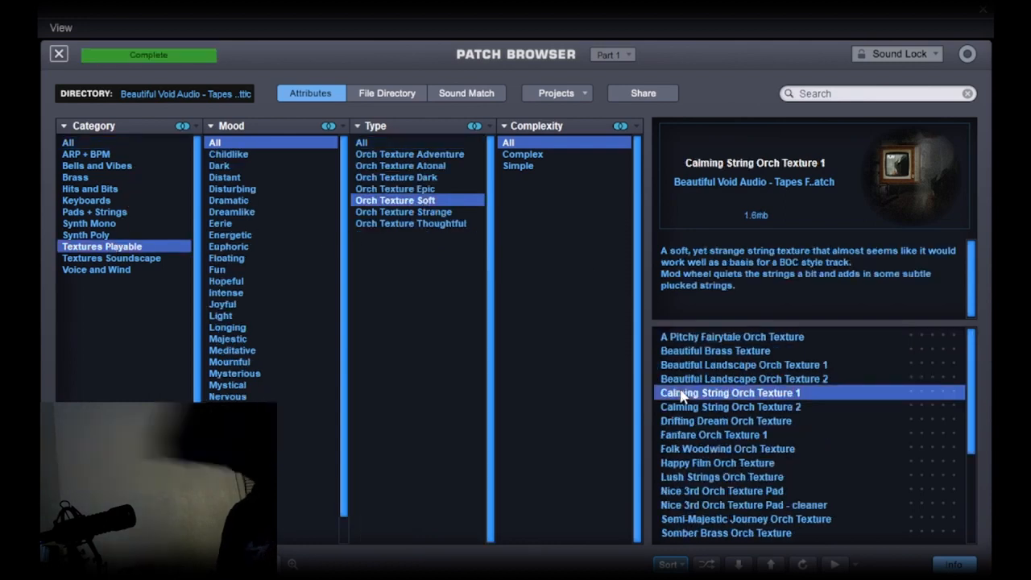